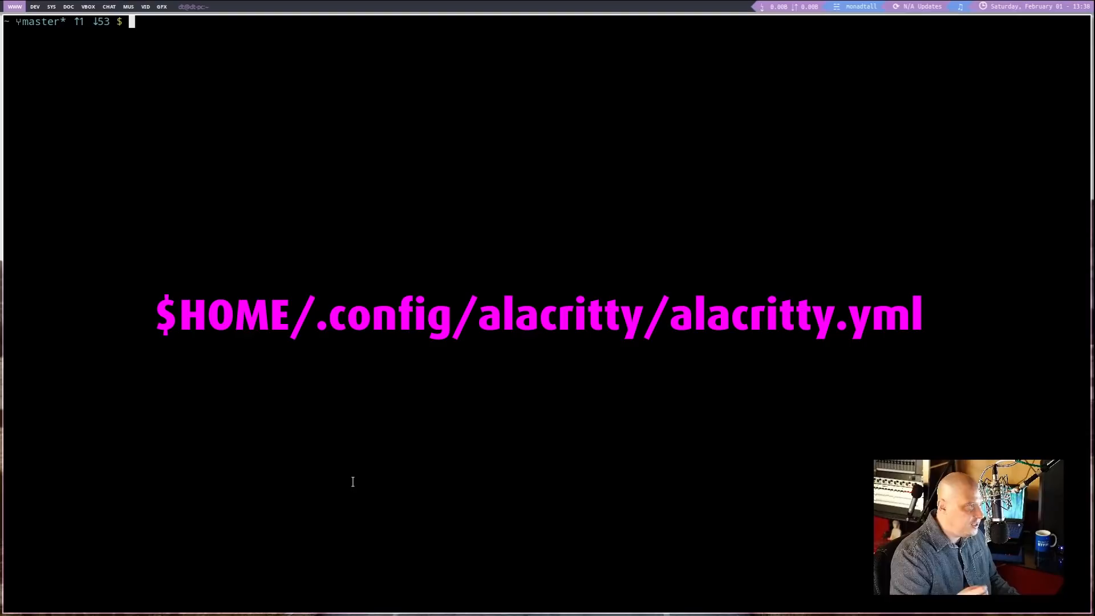
Step: Run locate alacritty.yml to list the user config and shipped example paths
{"action": "type", "text": "locate alacritty.yml"}
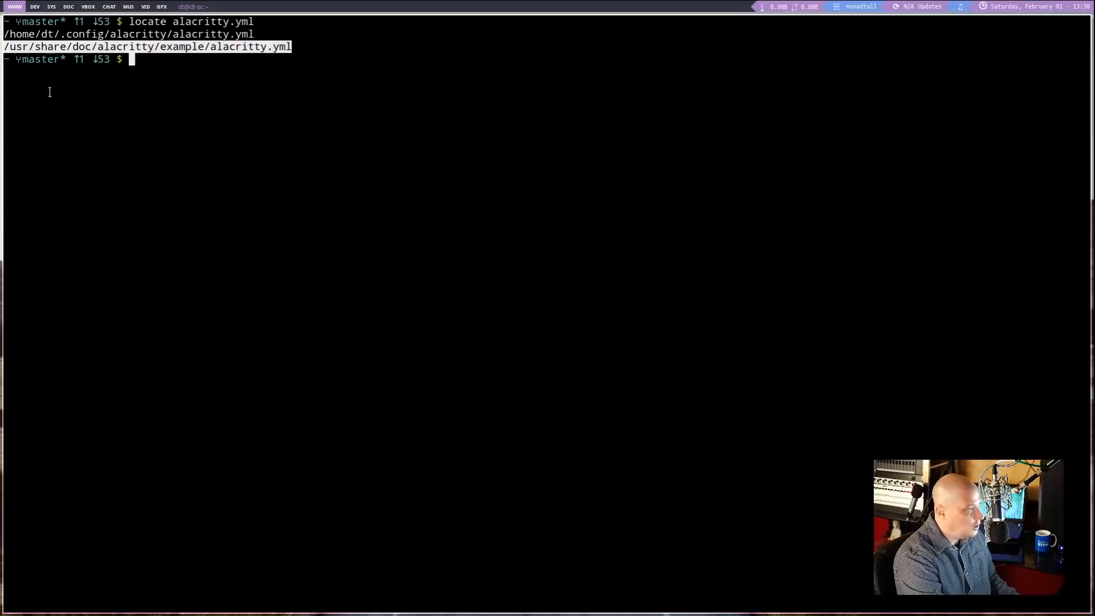
{"action": "mouse_move", "coordinate": [265, 73]}
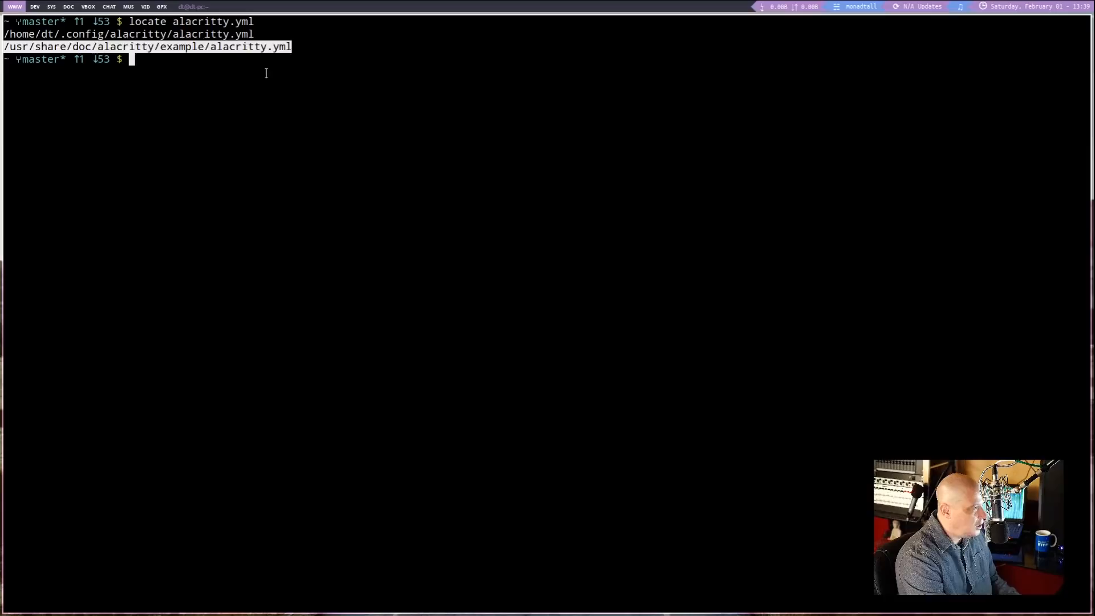
Step: Open ~/.config/alacritty/alacritty.yml in Vim and scroll through font and key_bindings sections
{"action": "type", "text": "vim"}
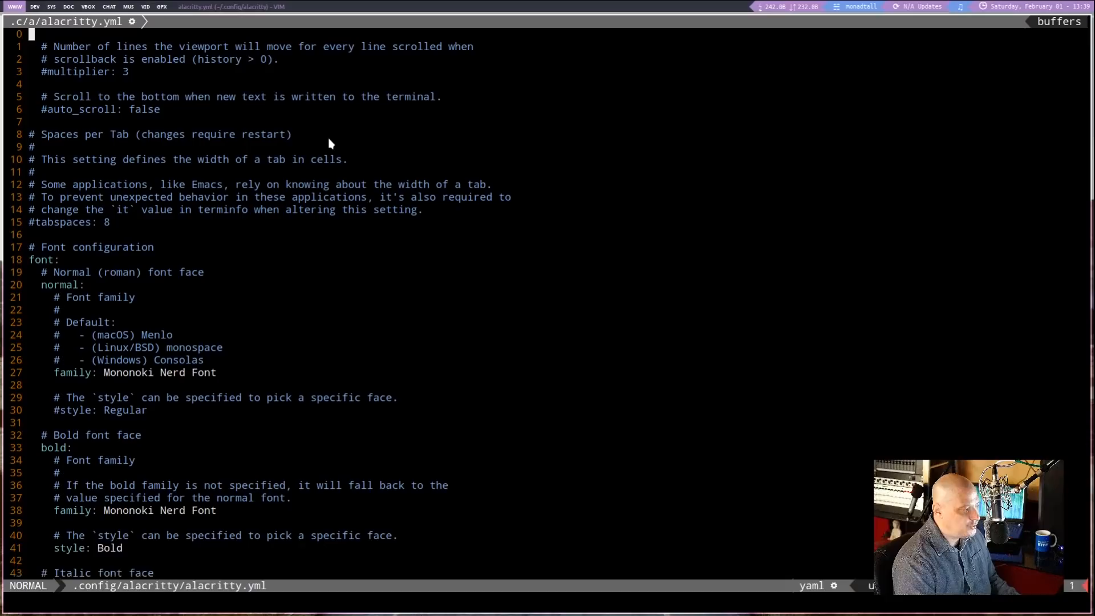
{"action": "scroll", "scroll_direction": "down", "scroll_amount": 3}
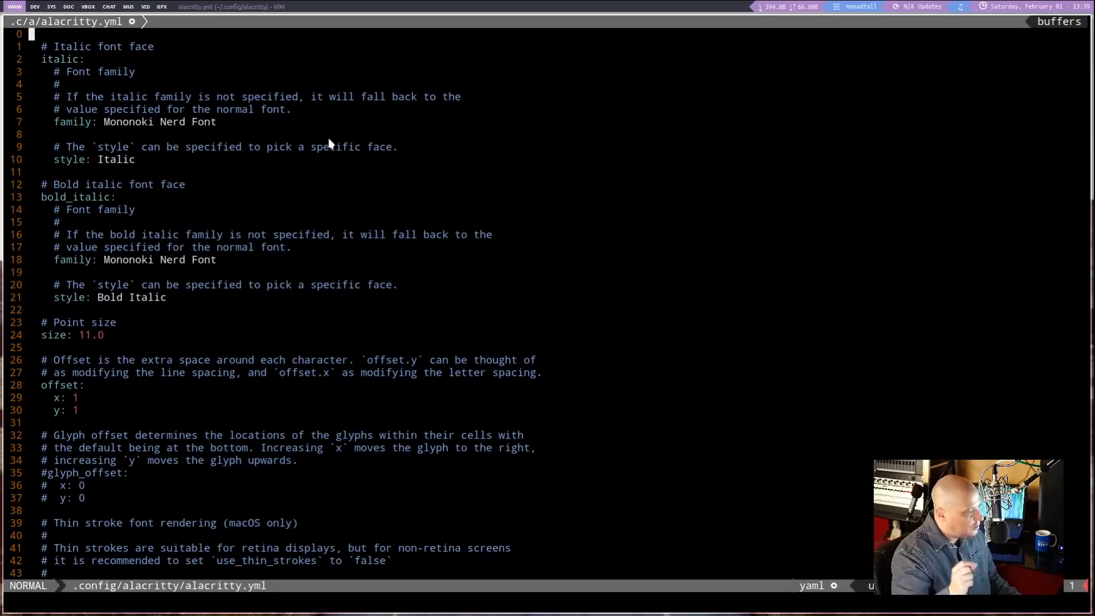
{"action": "scroll", "scroll_direction": "down", "scroll_amount": 3}
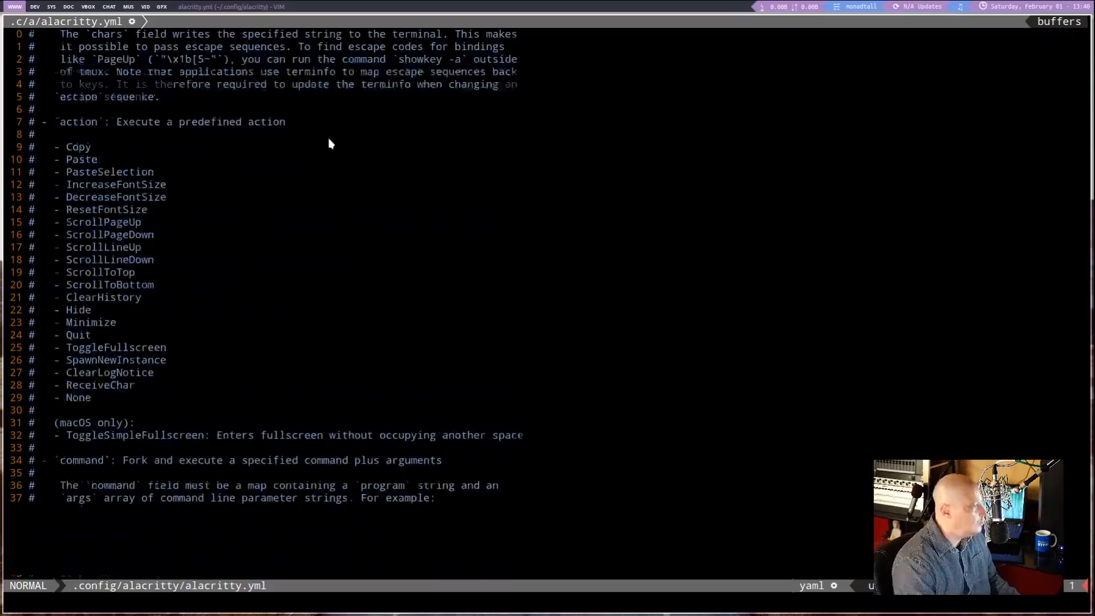
{"action": "scroll", "scroll_direction": "down", "scroll_amount": 3}
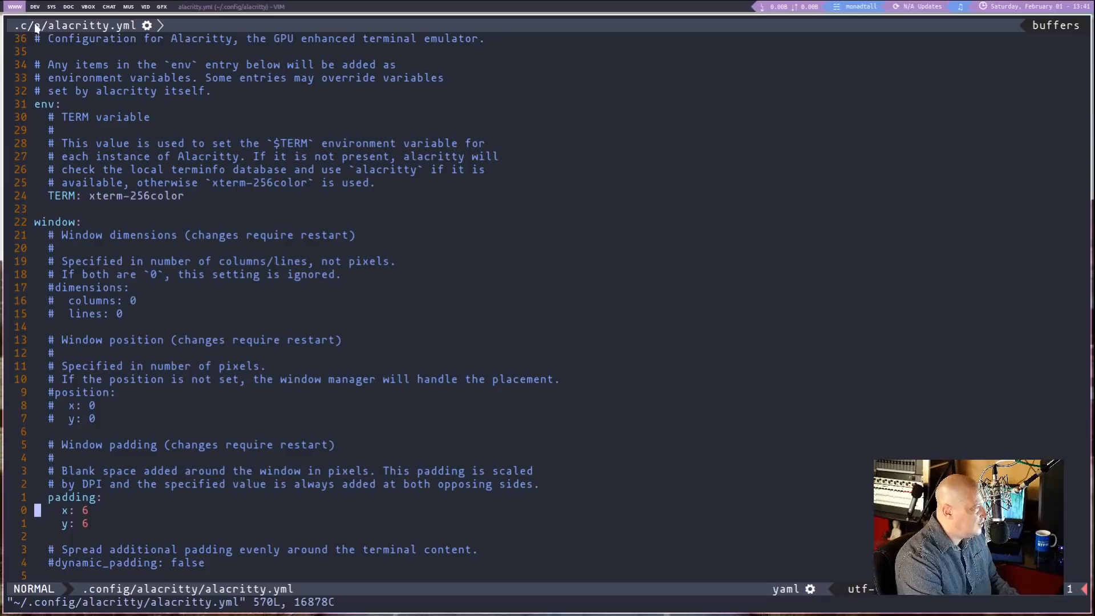
Step: Scroll to background_opacity and start editing it to use 0.95 instead of 1.0
{"action": "scroll", "scroll_direction": "down", "scroll_amount": 3}
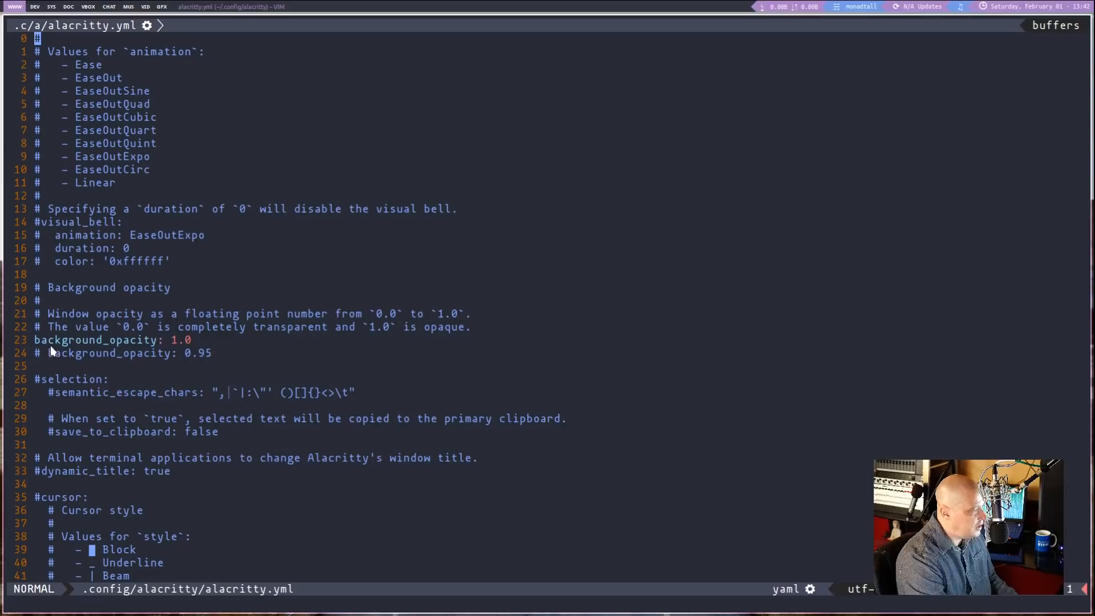
{"action": "key", "text": "i"}
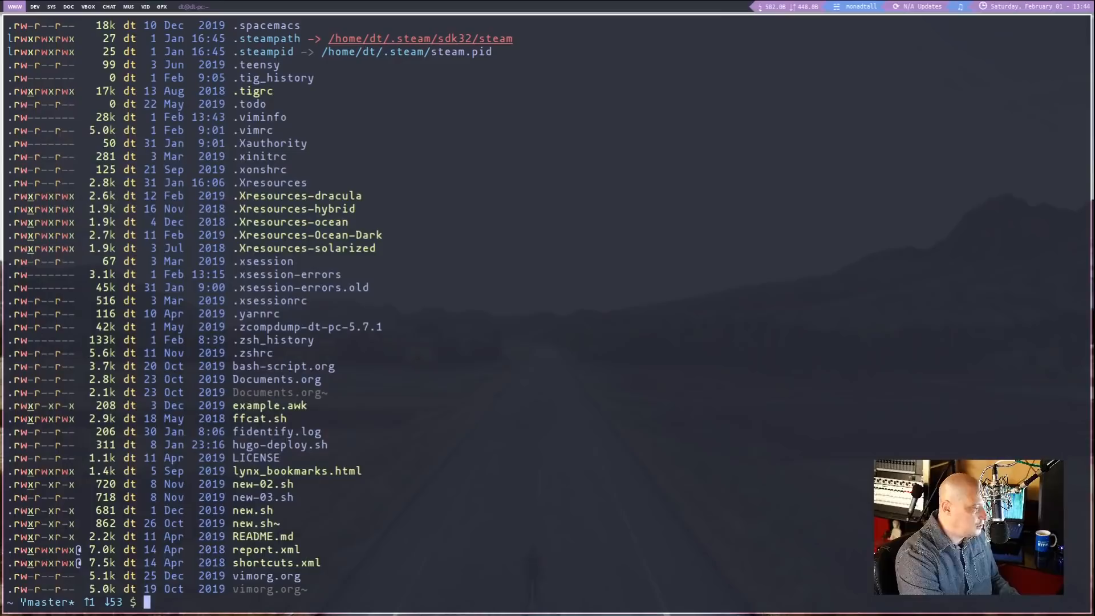
Step: Open .vimrc, close the extra Vim window with :q, and view the ttymouse=sgr section
{"action": "type", "text": "vim .vimr"}
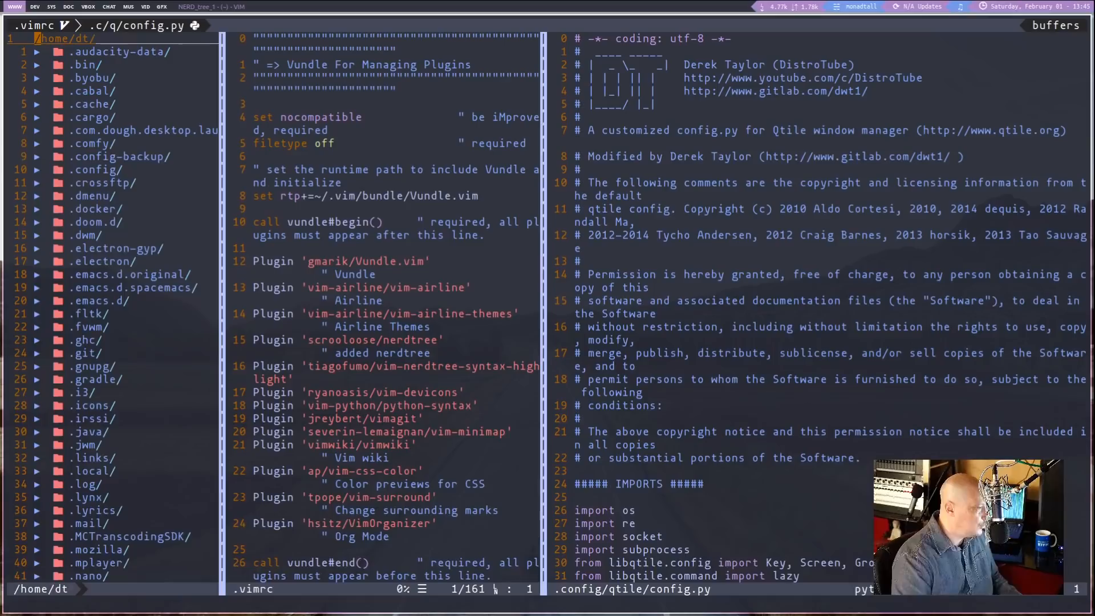
{"action": "mouse_move", "coordinate": [439, 75]}
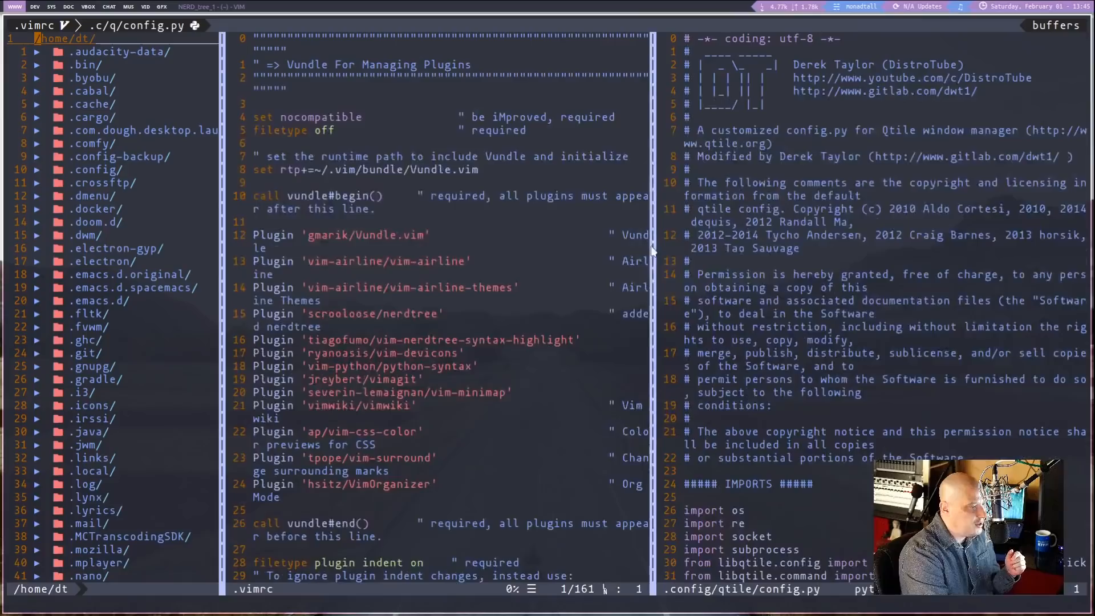
{"action": "left_click", "coordinate": [96, 208]}
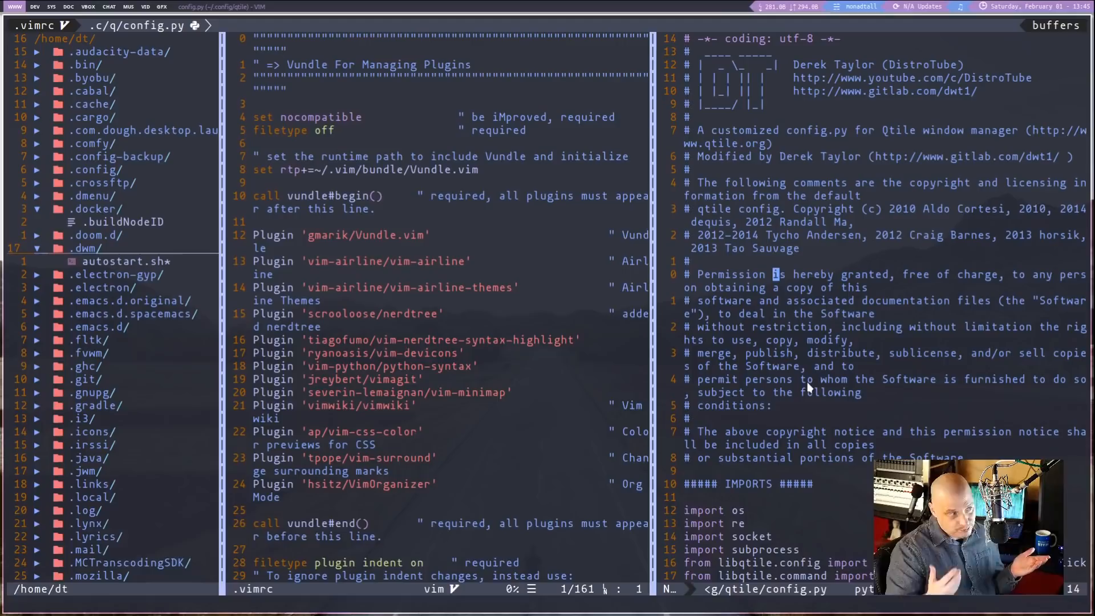
{"action": "type", "text": ":q"}
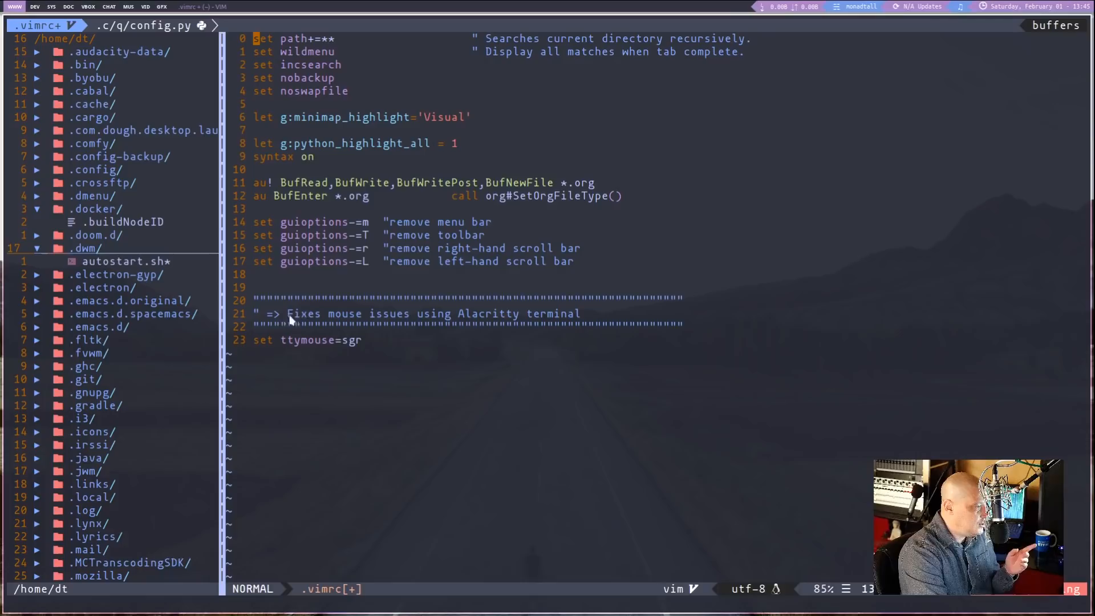
{"action": "mouse_move", "coordinate": [510, 333]}
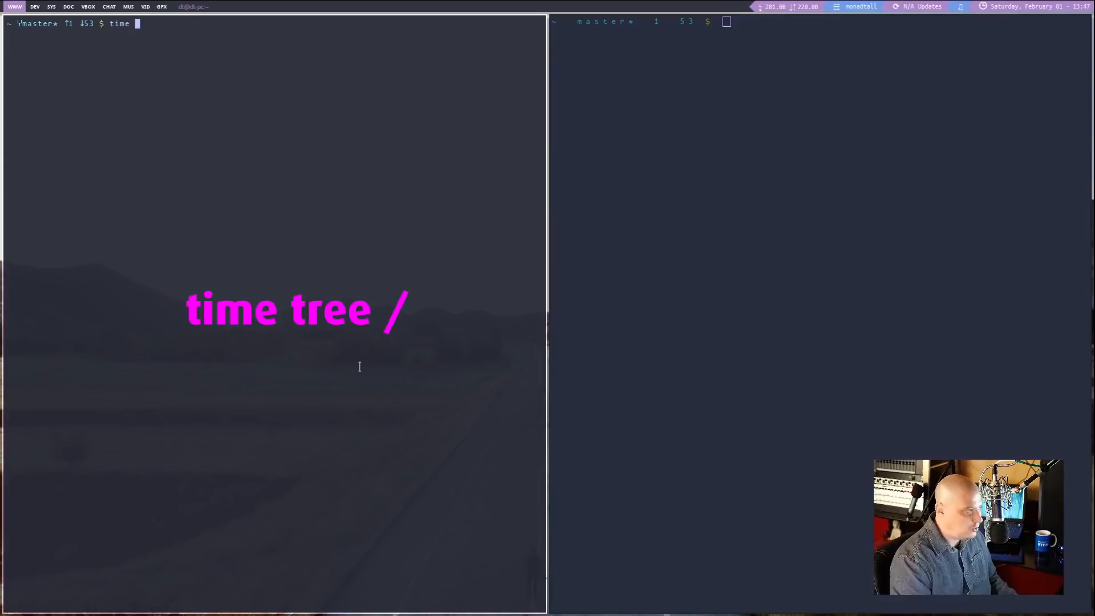
Step: Run tree / and then time tree /, finishing in about 14.3 seconds
{"action": "type", "text": "tree /"}
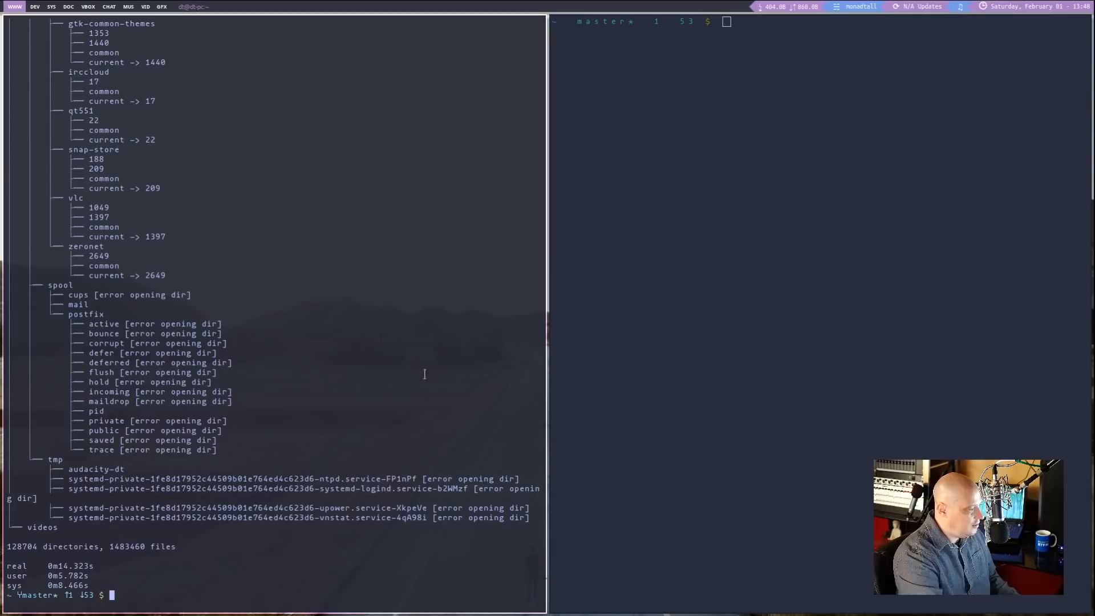
{"action": "type", "text": "time tree /"}
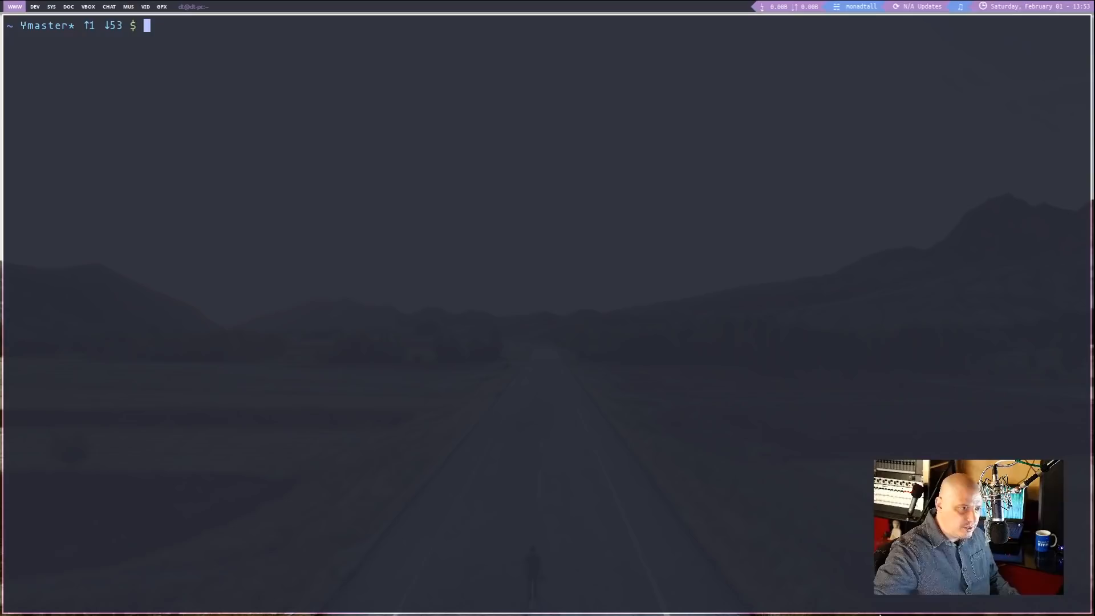
Step: Run dust for the disk-usage tree, note cargo install du-dust, and view dust --help
{"action": "type", "text": "dust"}
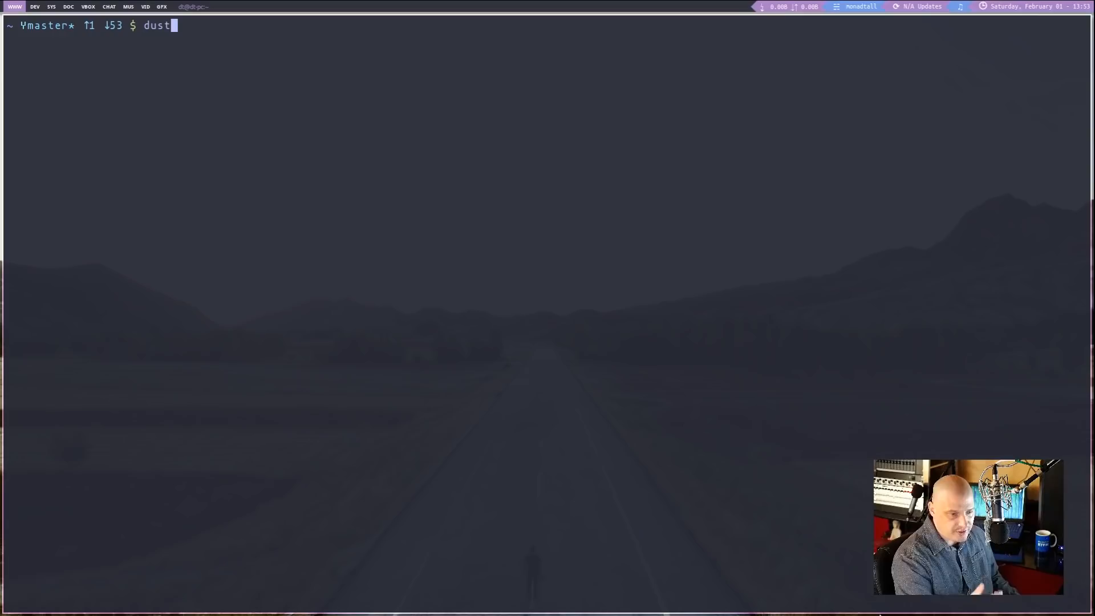
{"action": "type", "text": "cargo install du-dus"}
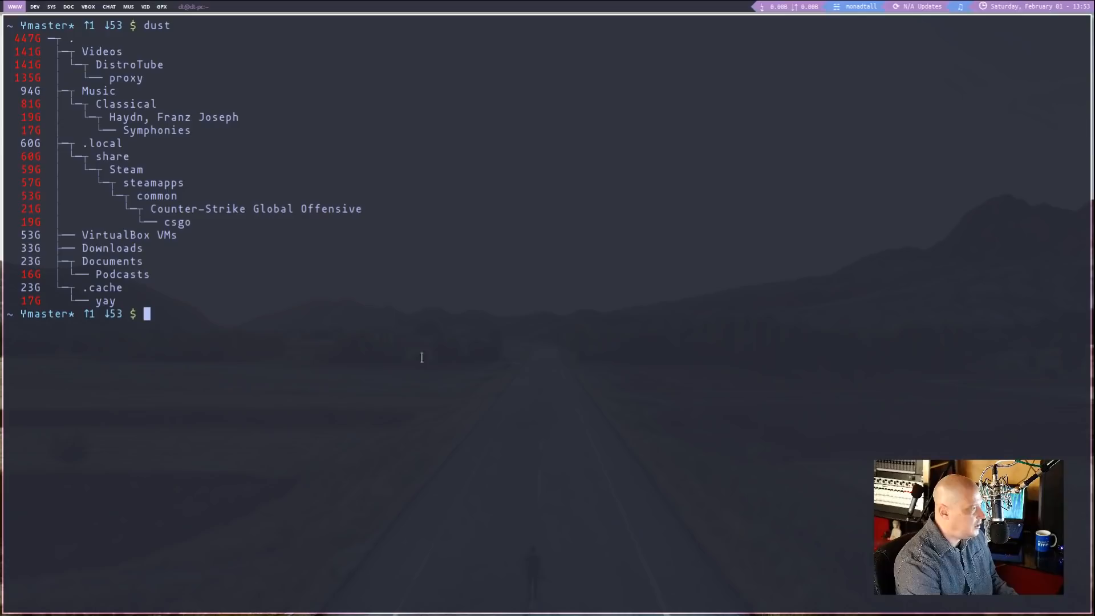
{"action": "mouse_move", "coordinate": [324, 408]}
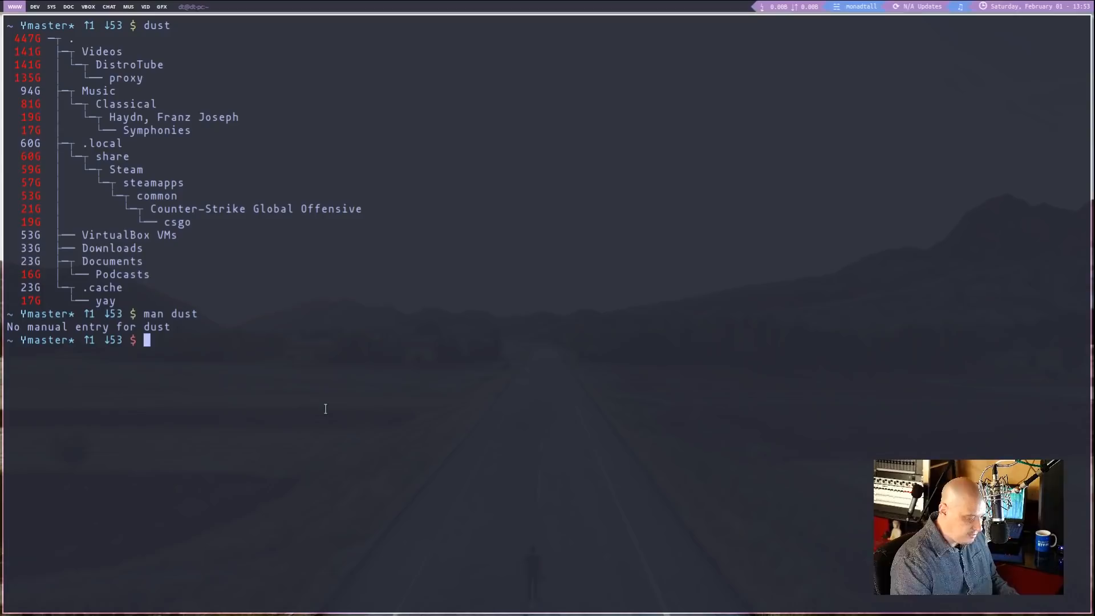
{"action": "type", "text": "dust --help"}
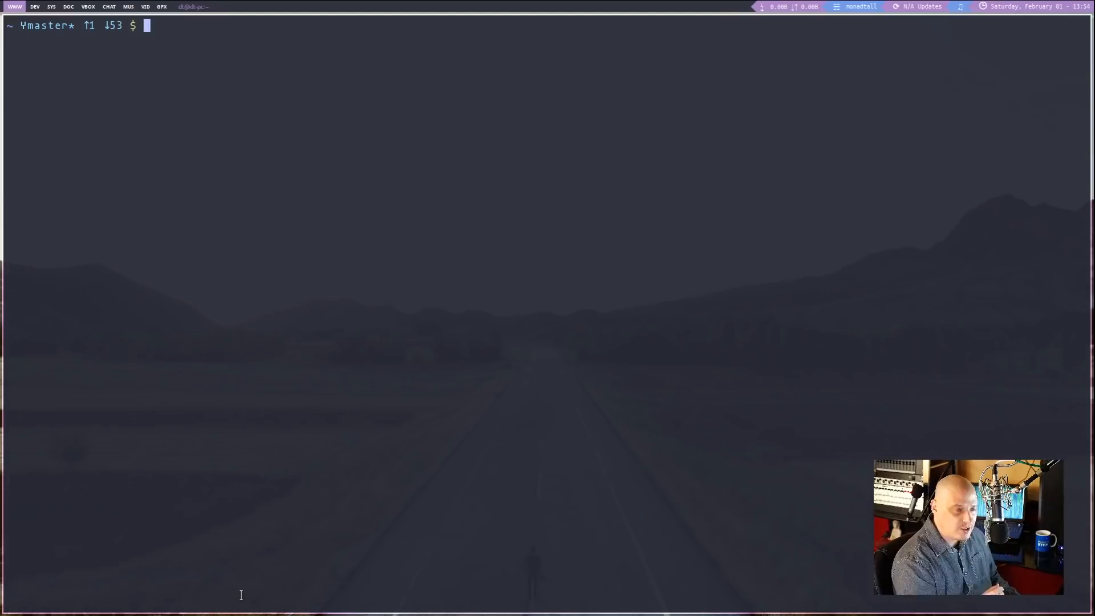
Step: Run history, then time history | grep cd, which finishes in 0.004 seconds
{"action": "type", "text": "histro"}
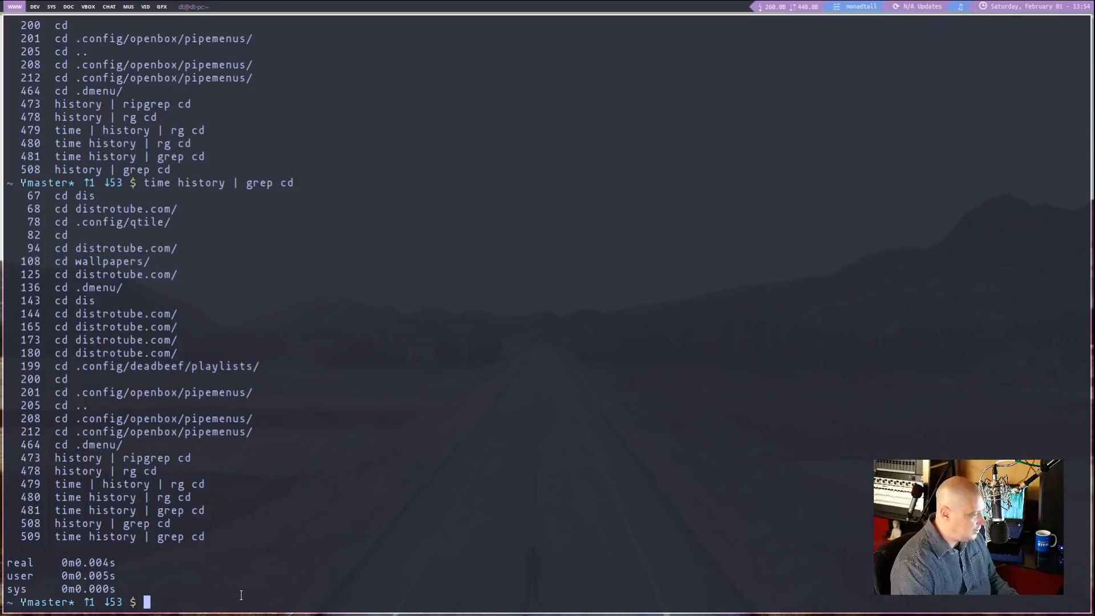
{"action": "type", "text": "time history |"}
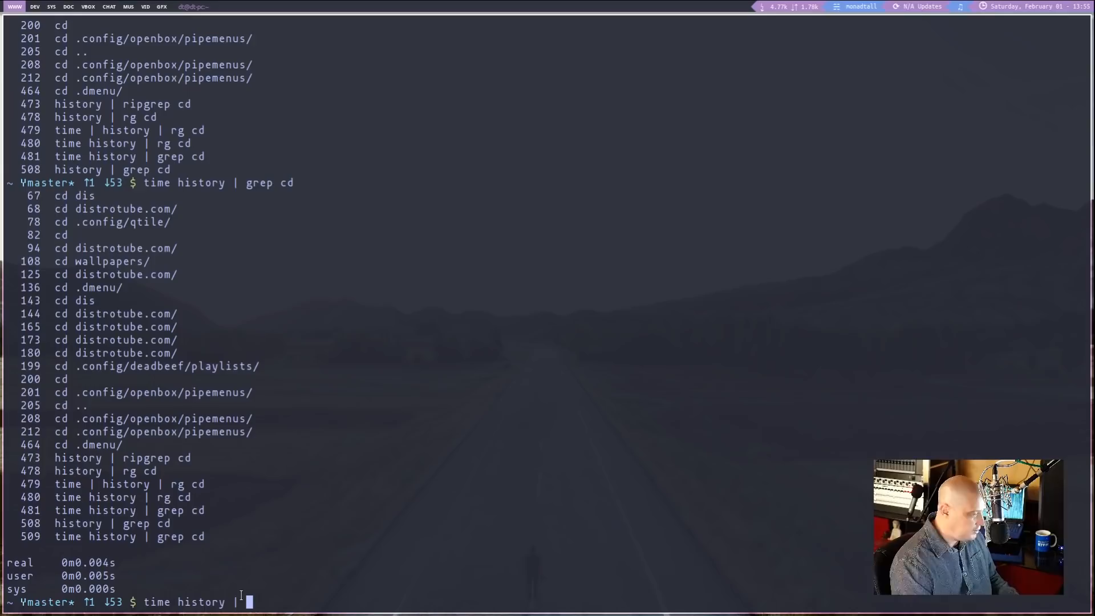